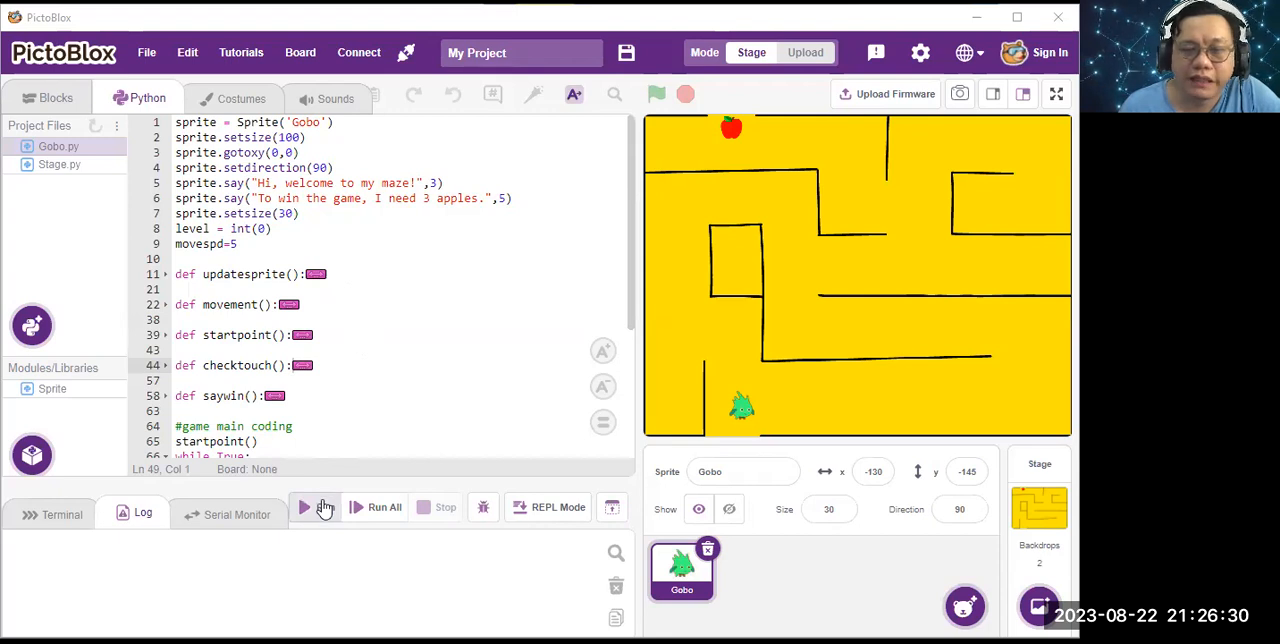
- Run the script so Gobo greets the player and announces three apples are needed to win
click(304, 508)
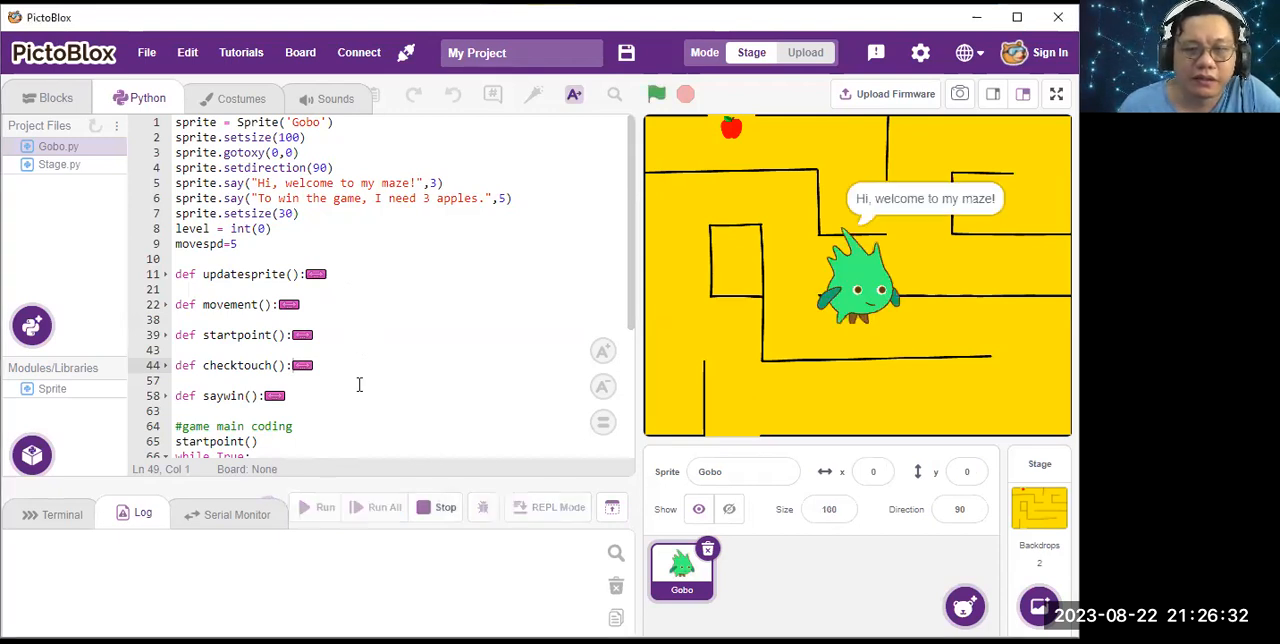
mouse_move(860, 284)
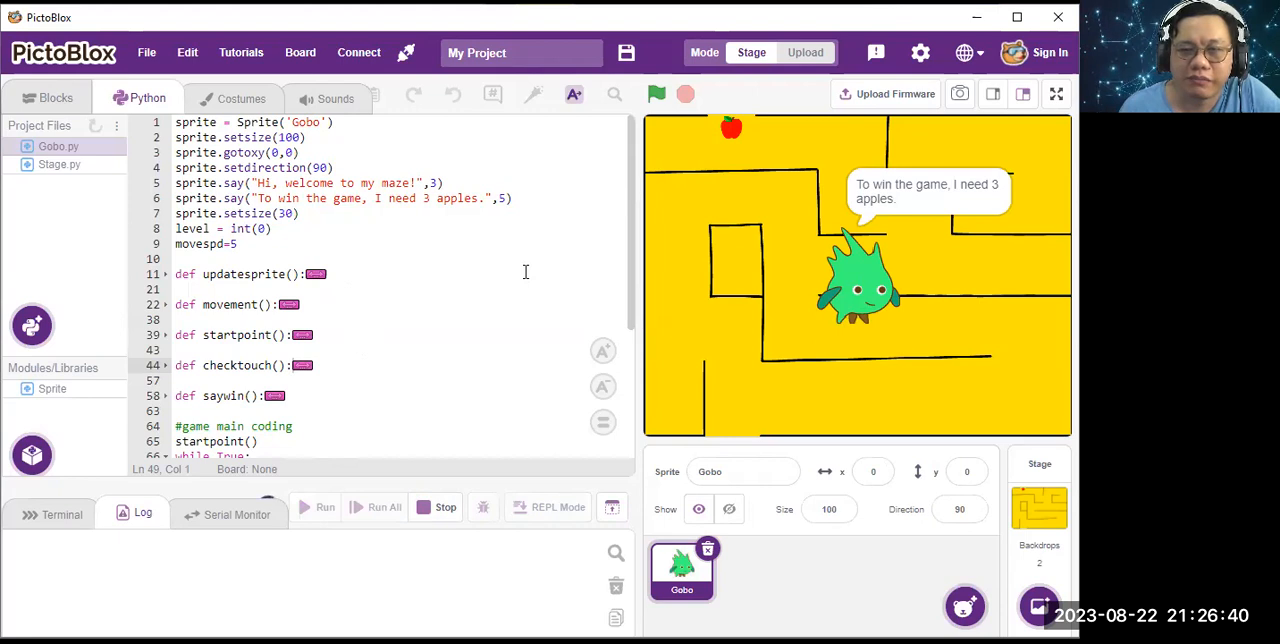
click(324, 508)
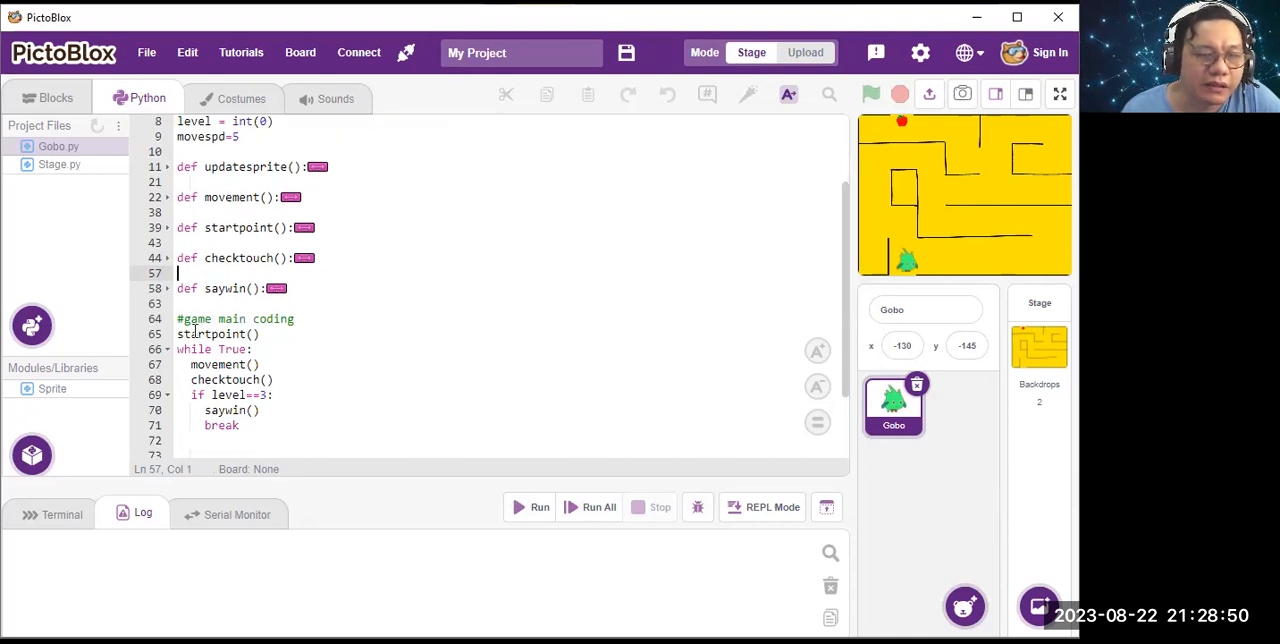
- Switch to small stage mode to bring the #game main loop into view
click(268, 334)
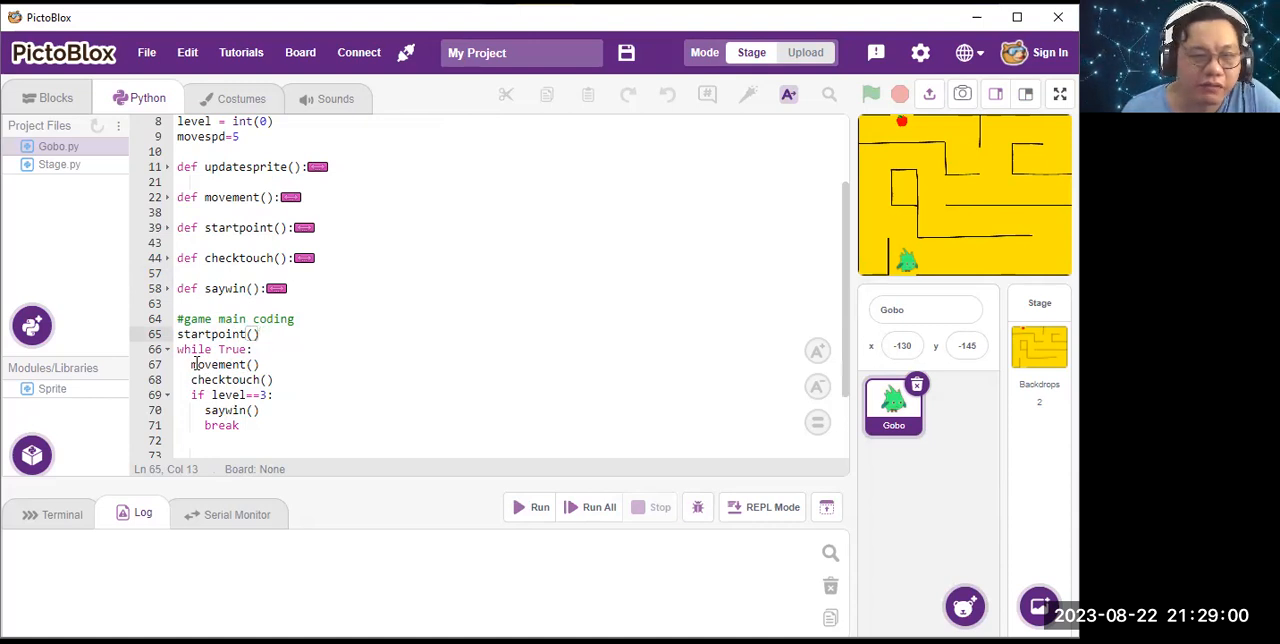
double_click(218, 364)
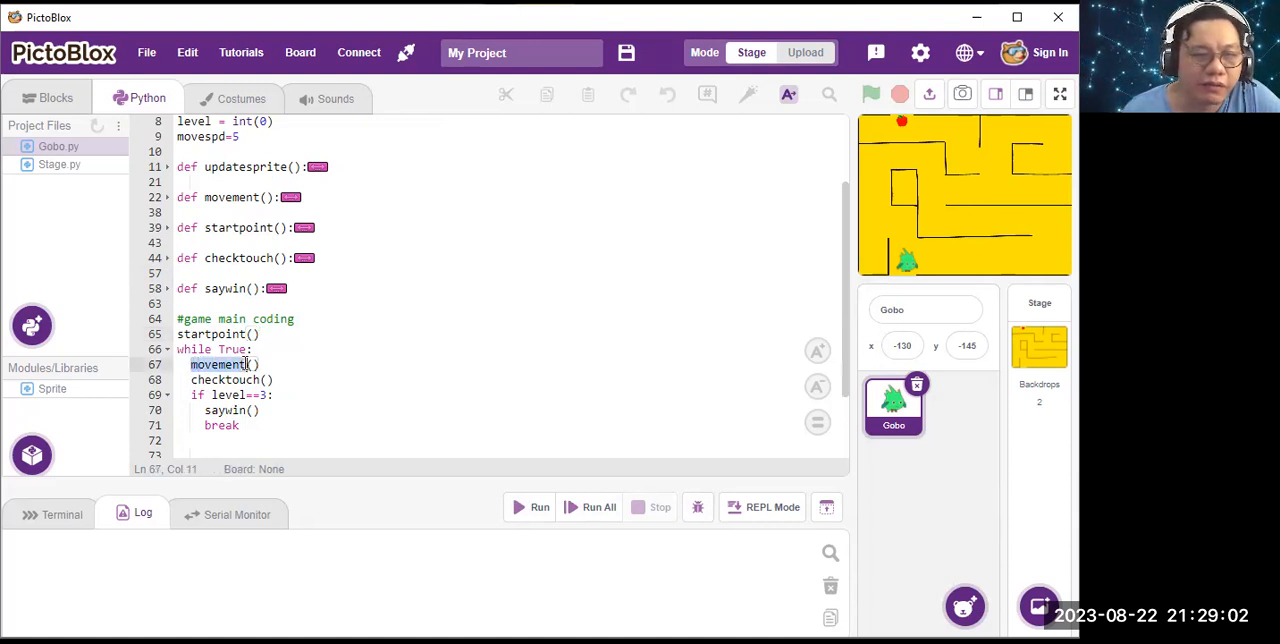
click(212, 364)
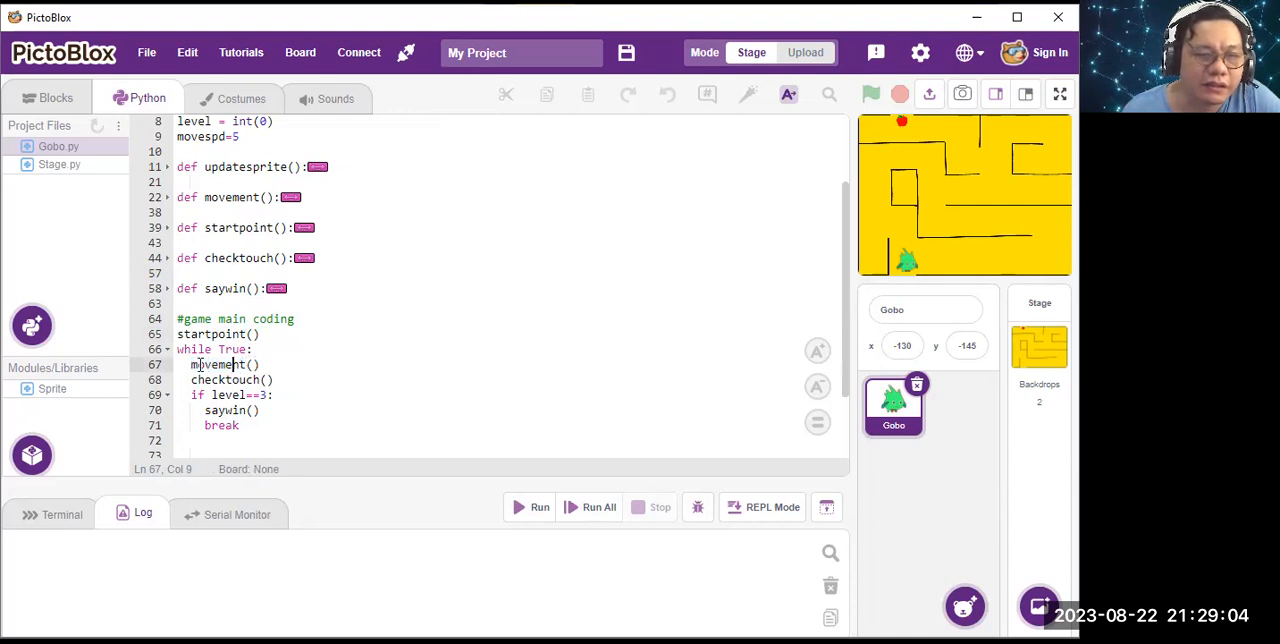
double_click(216, 364)
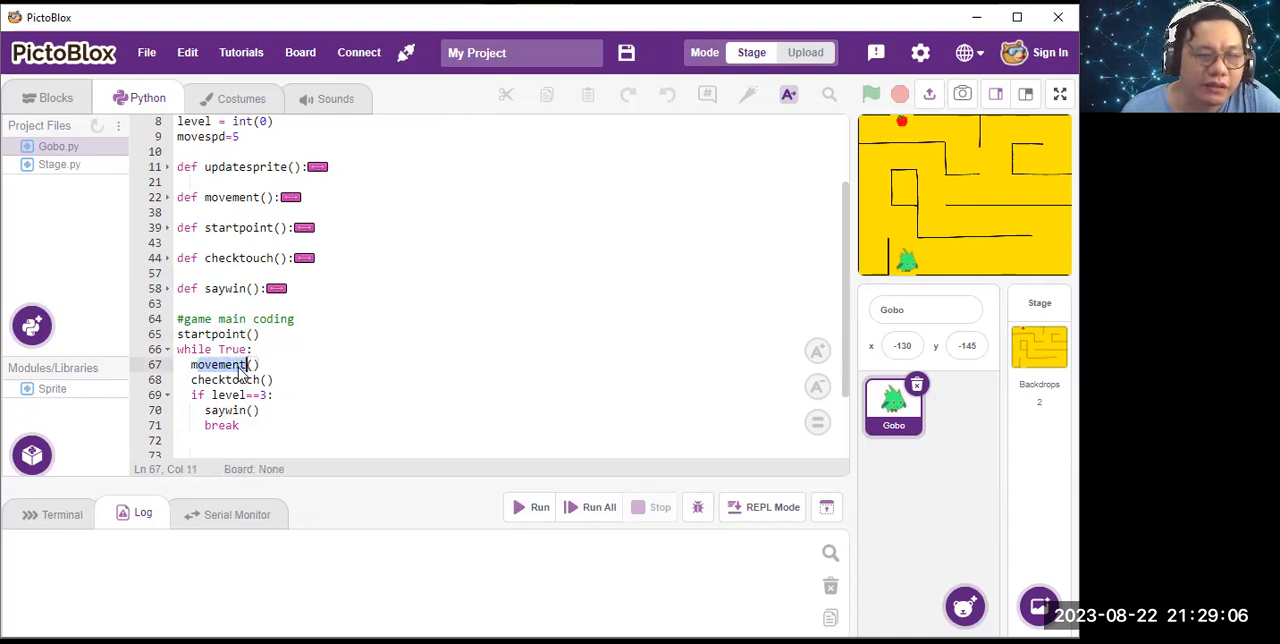
click(230, 380)
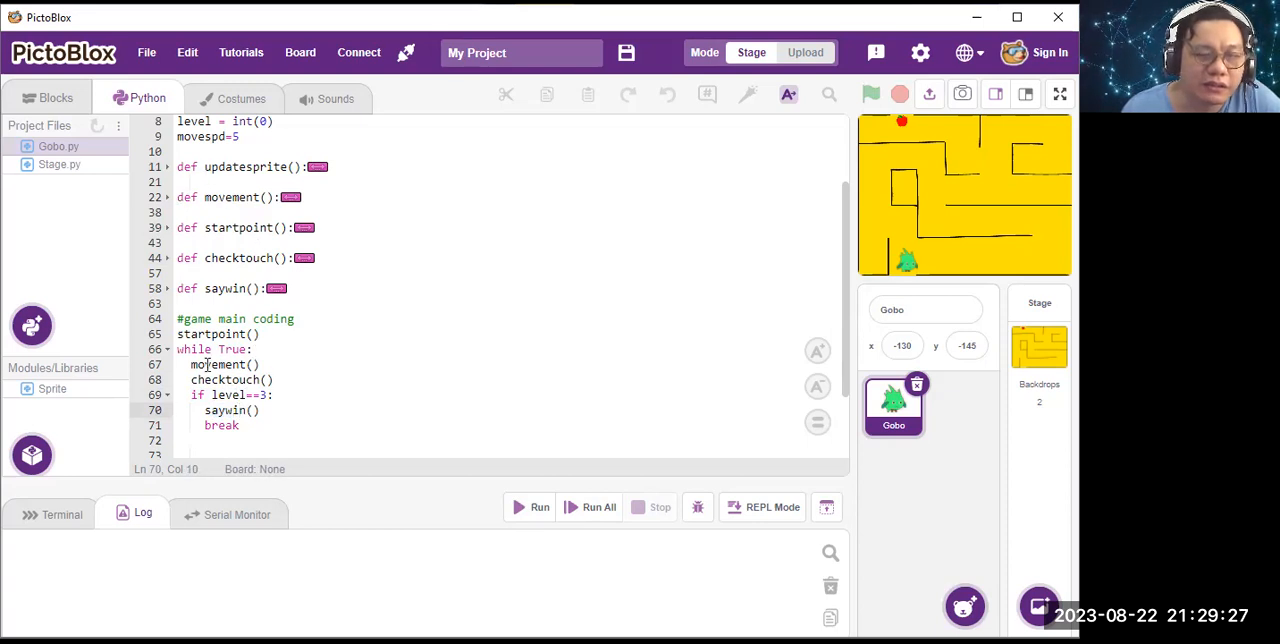
click(176, 196)
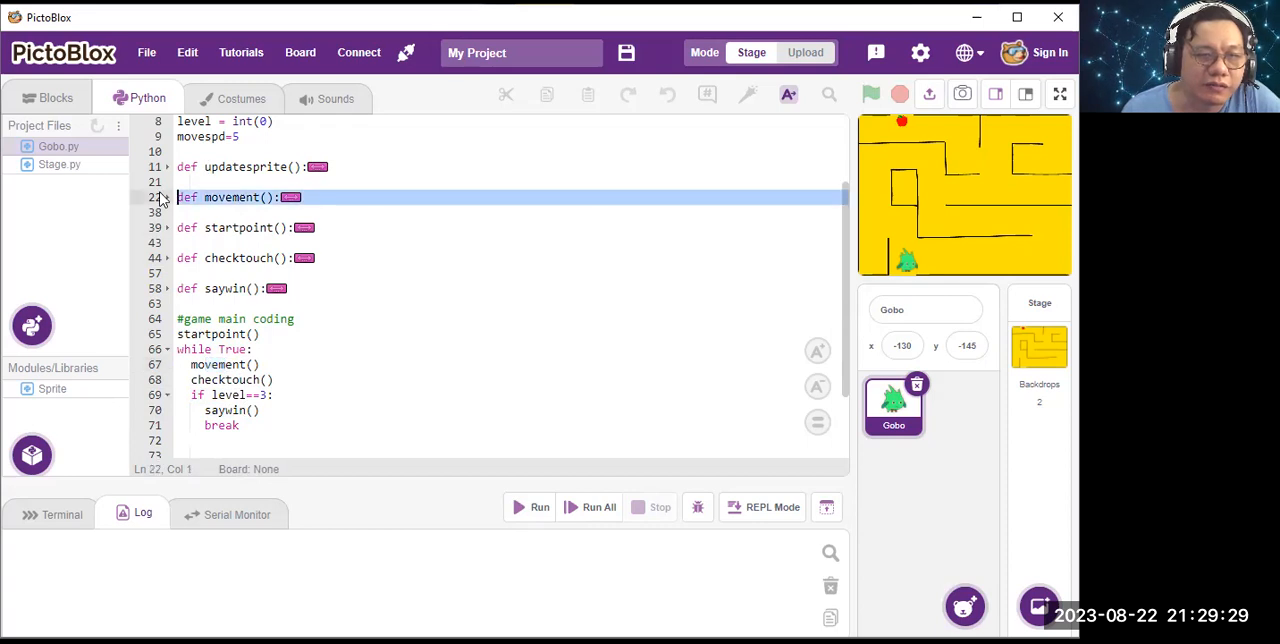
click(168, 196)
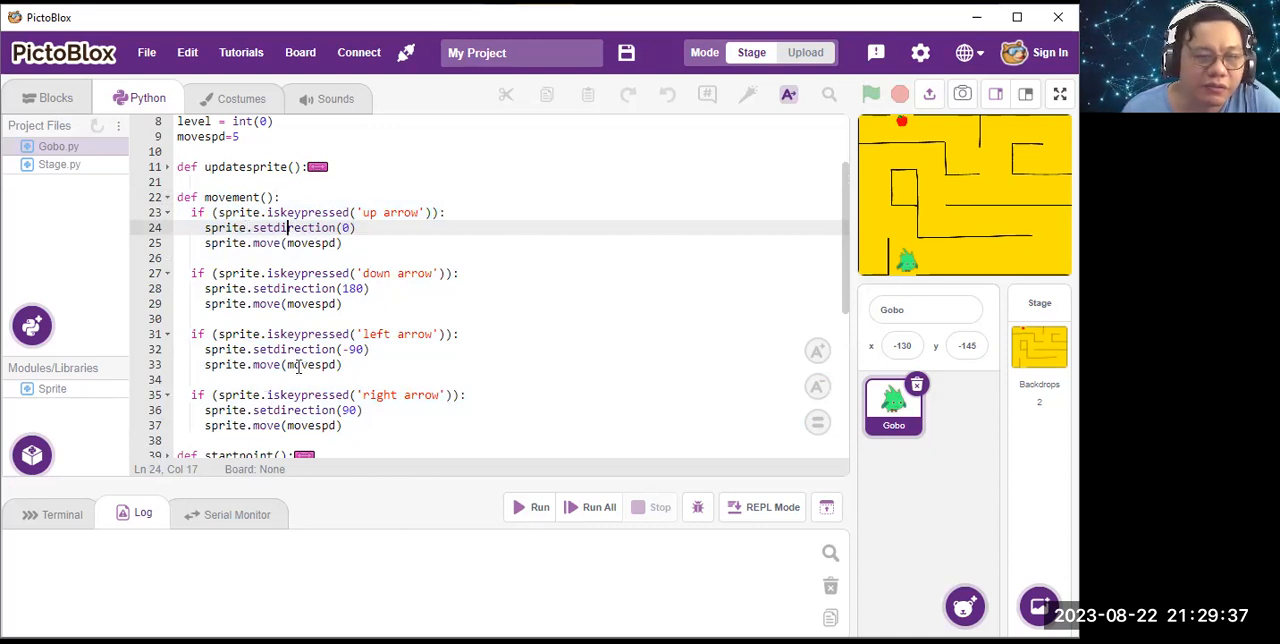
click(310, 364)
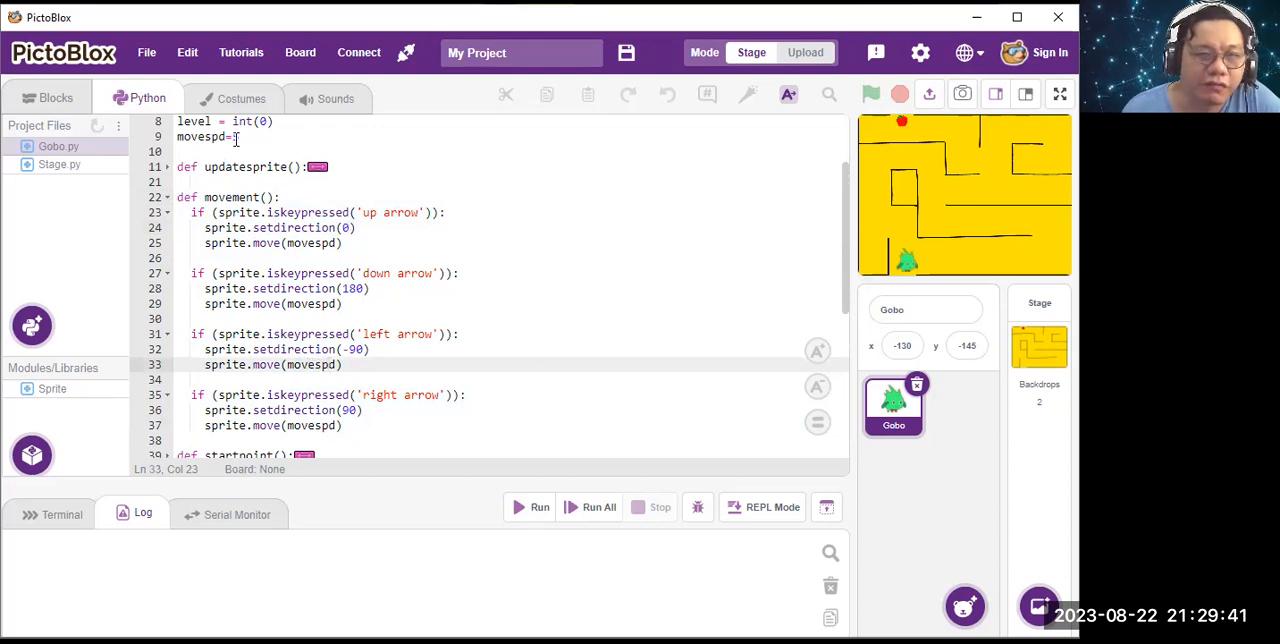
text(5)
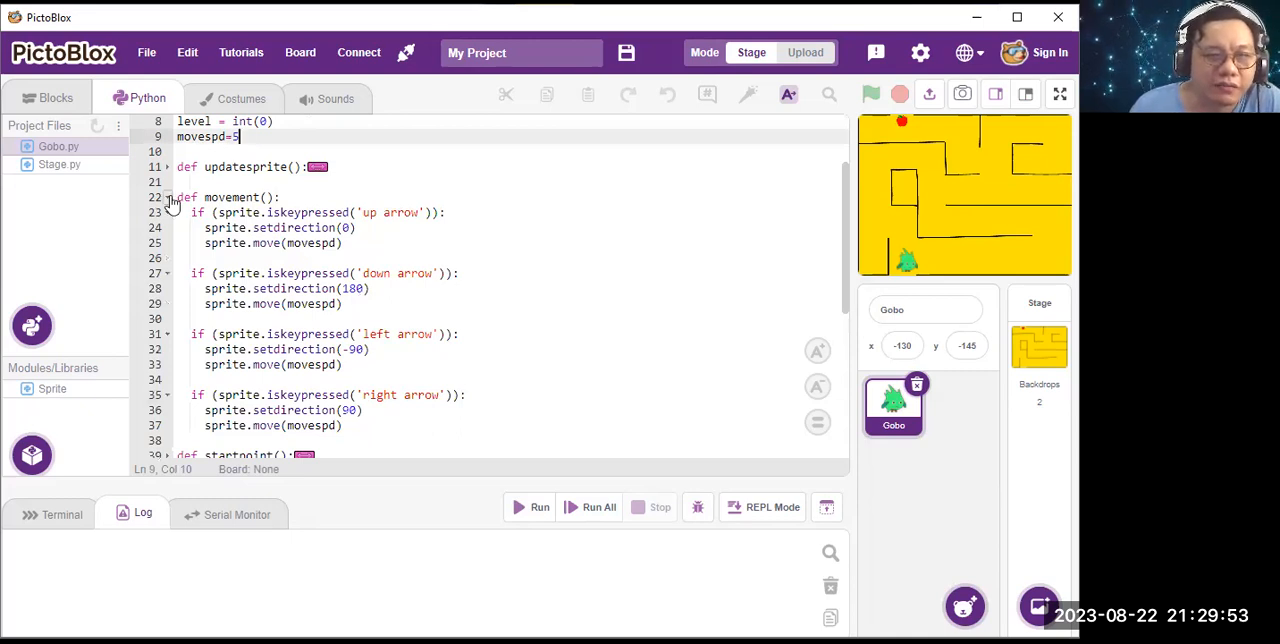
click(168, 196)
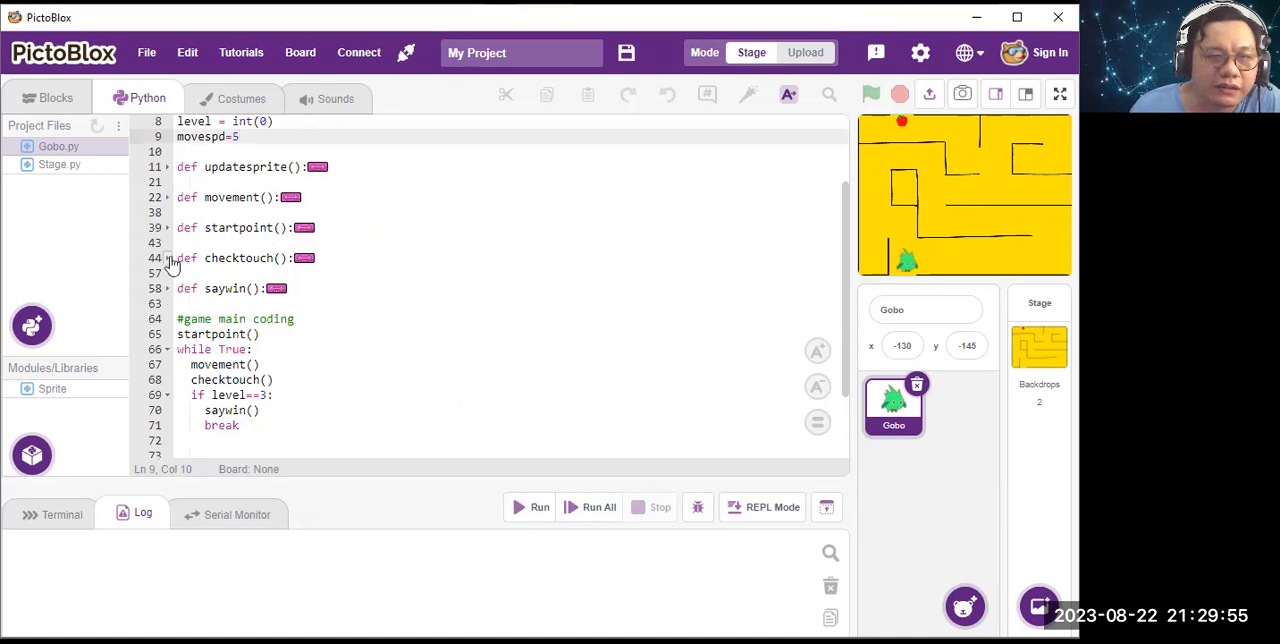
- Expand checktouch() and startpoint() to show collision handling and position reset code
click(168, 258)
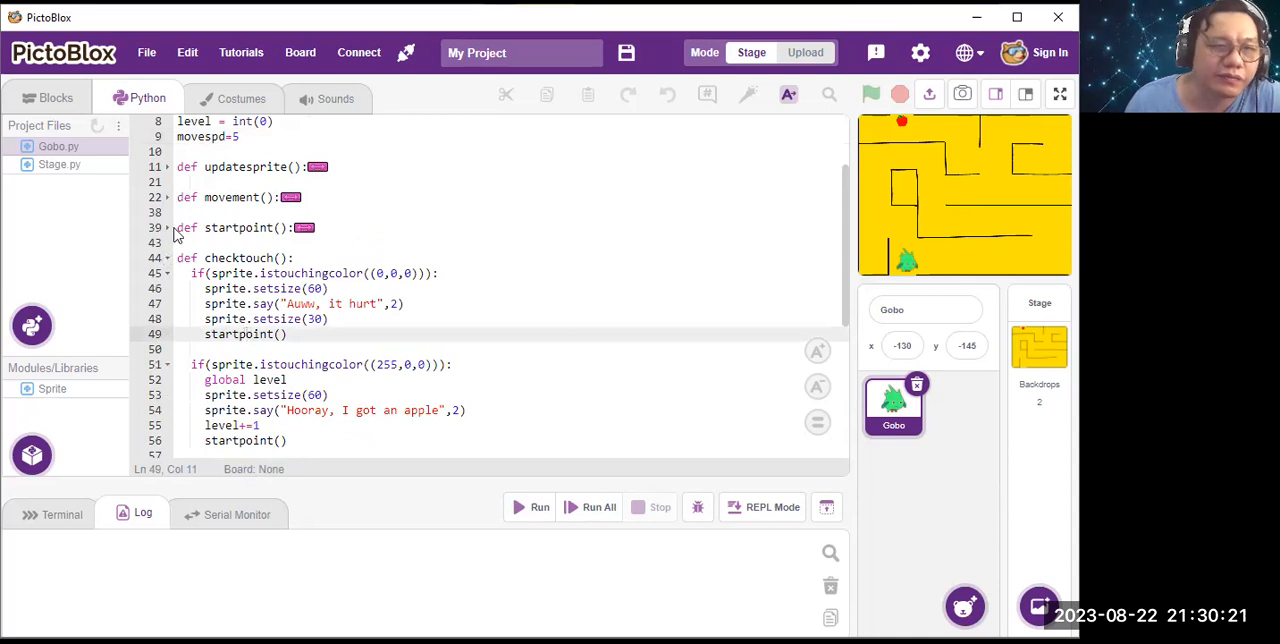
click(168, 228)
text(updatesprite())
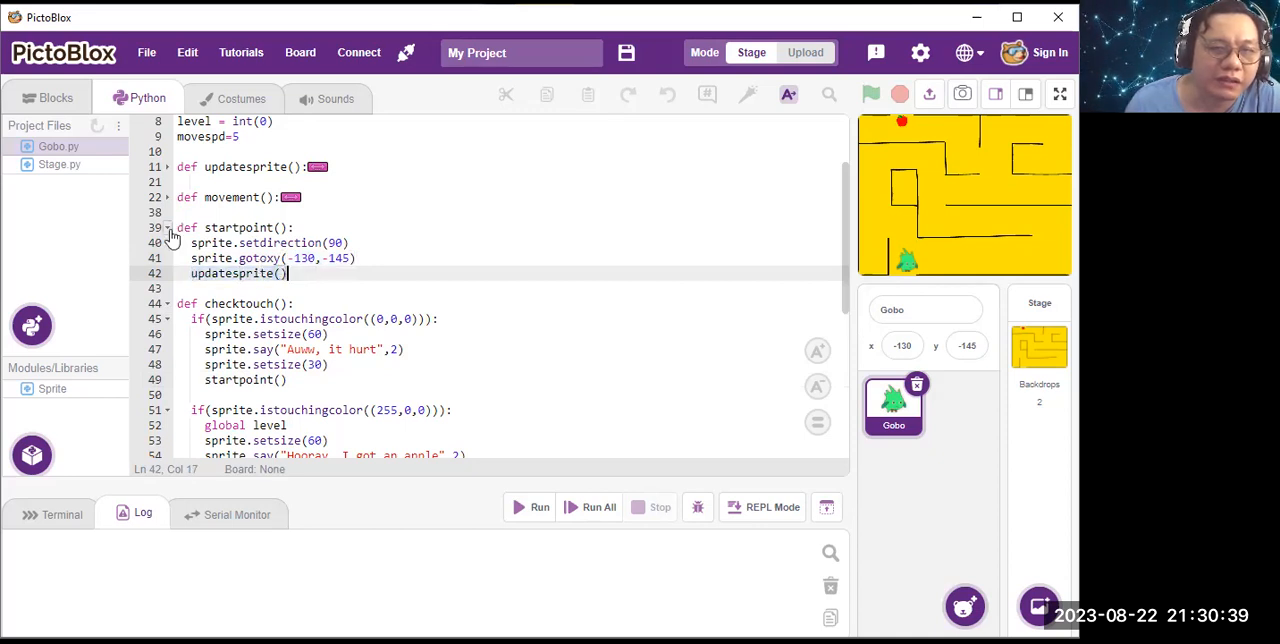
- Fold startpoint() back up, review updatesprite()'s per-level size and speed, then fold it too
click(168, 168)
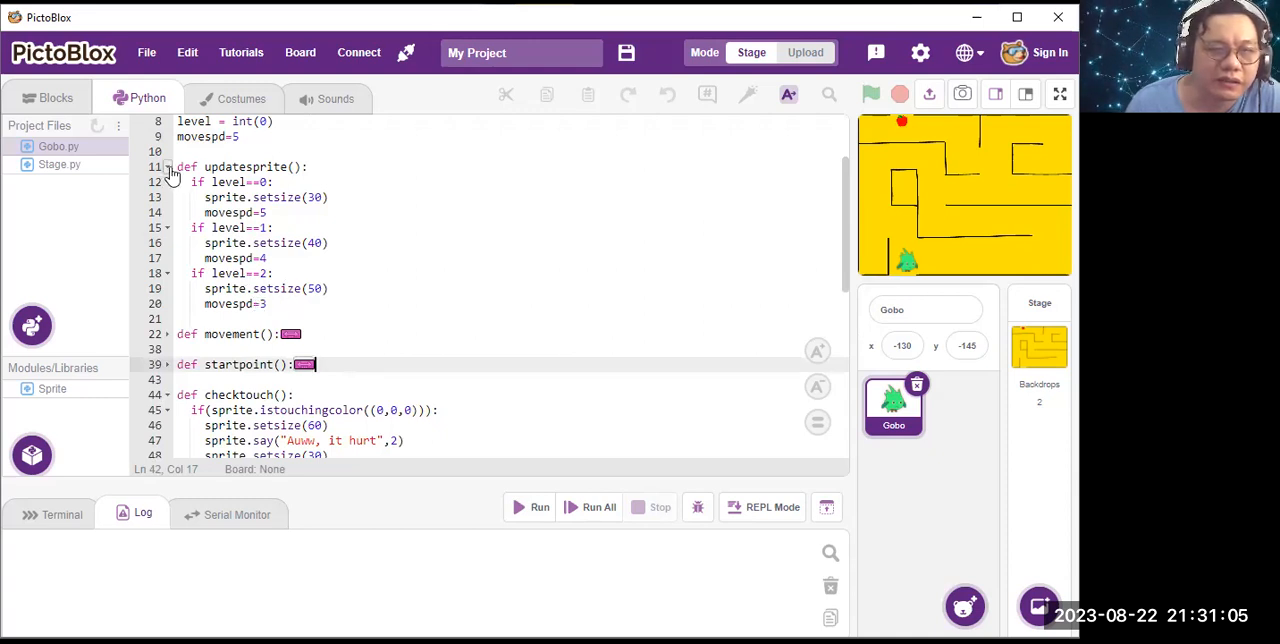
click(168, 168)
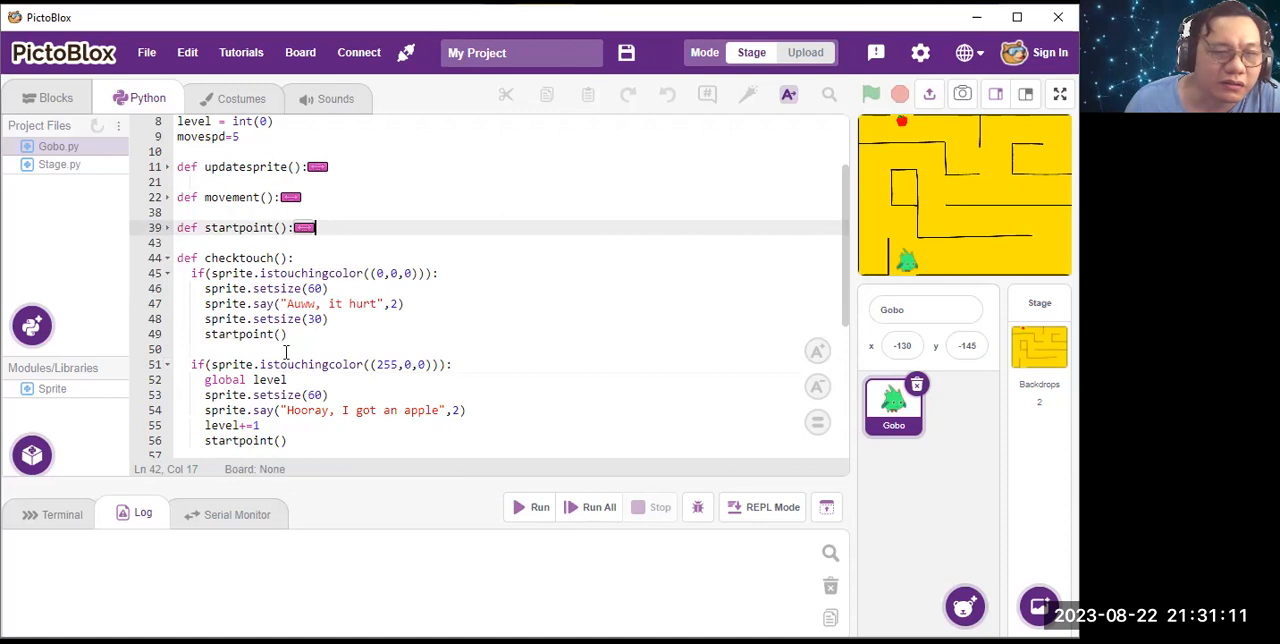
- Fold checktouch() away and expand saywin() showing Gobo's centering, enlarging and victory messages
scroll(down, 3)
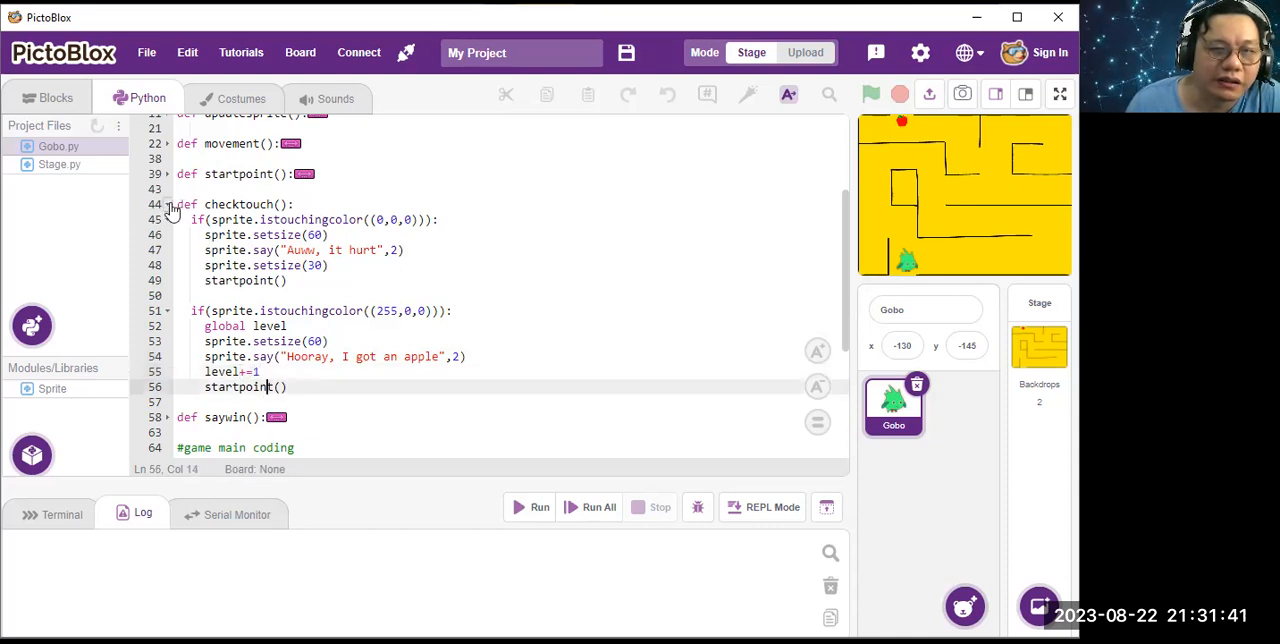
click(168, 204)
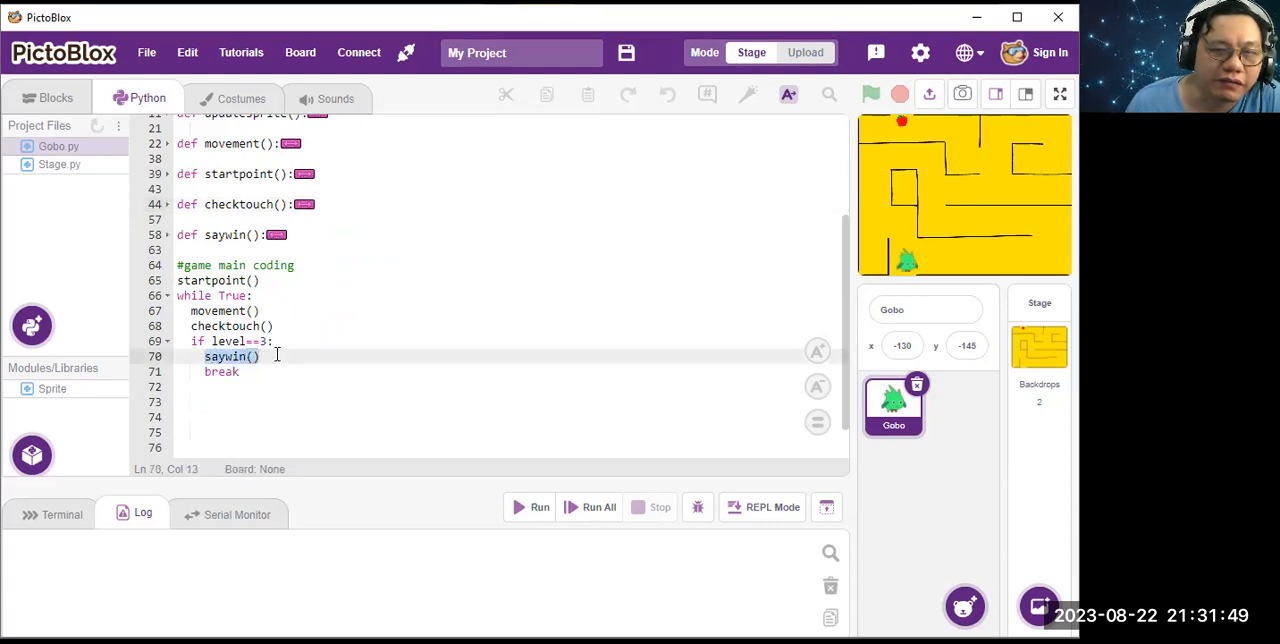
click(168, 234)
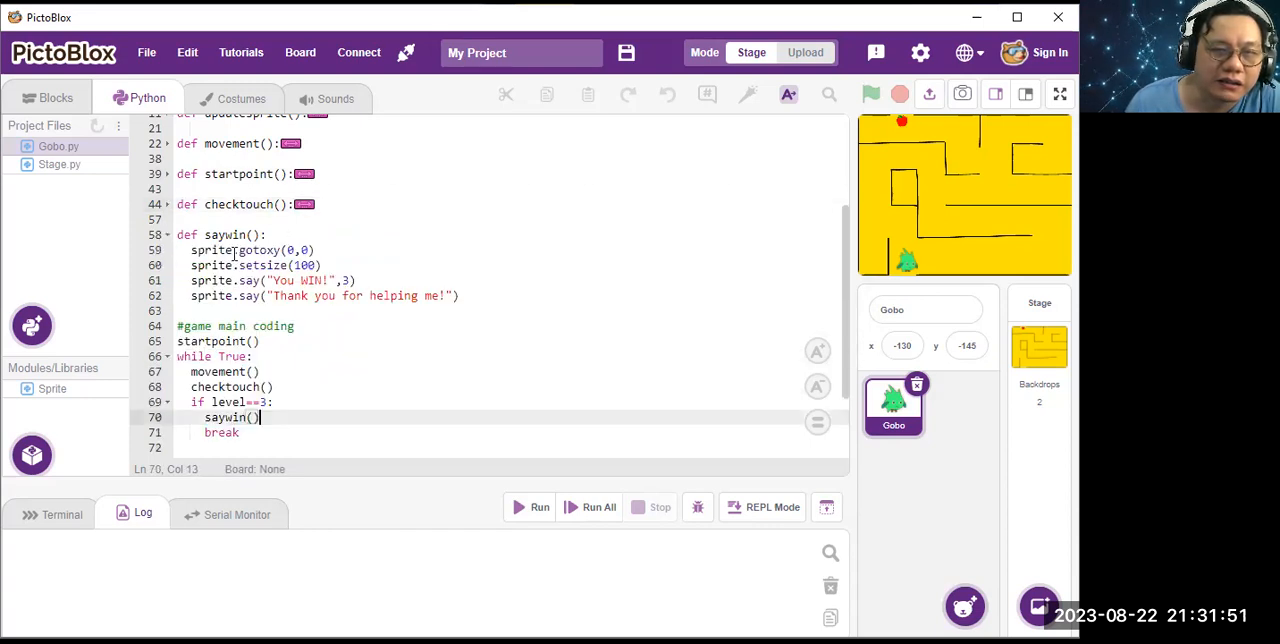